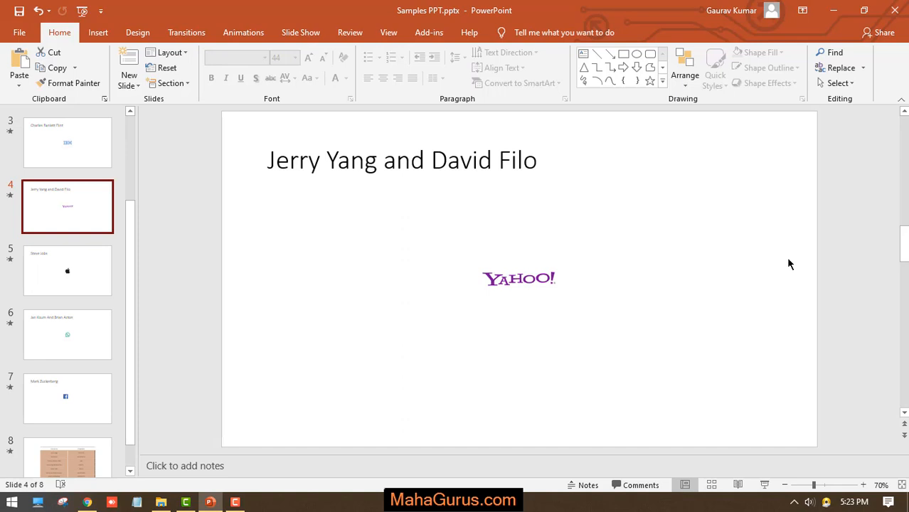
# - Style the 'Larry Page' title on slide 1 as red italic
pyautogui.click(67, 143)
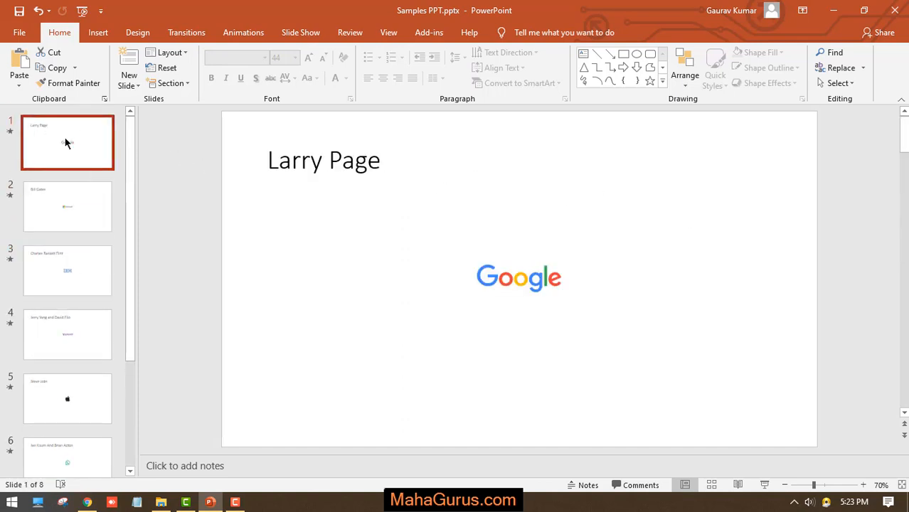
pyautogui.click(327, 160)
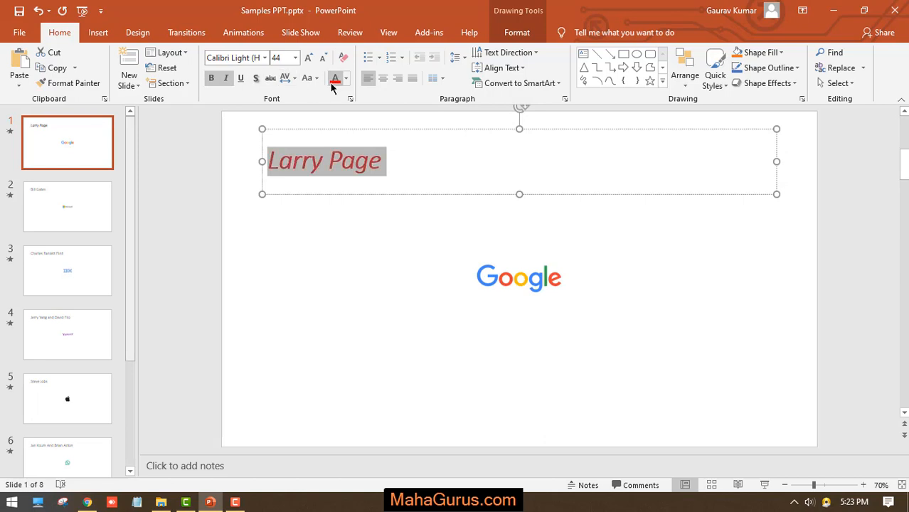
pyautogui.click(338, 295)
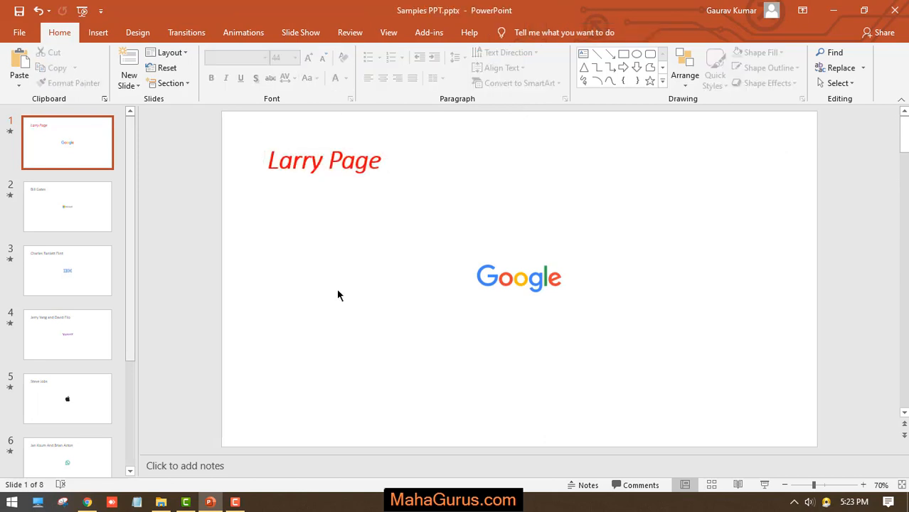
pyautogui.moveTo(300, 168)
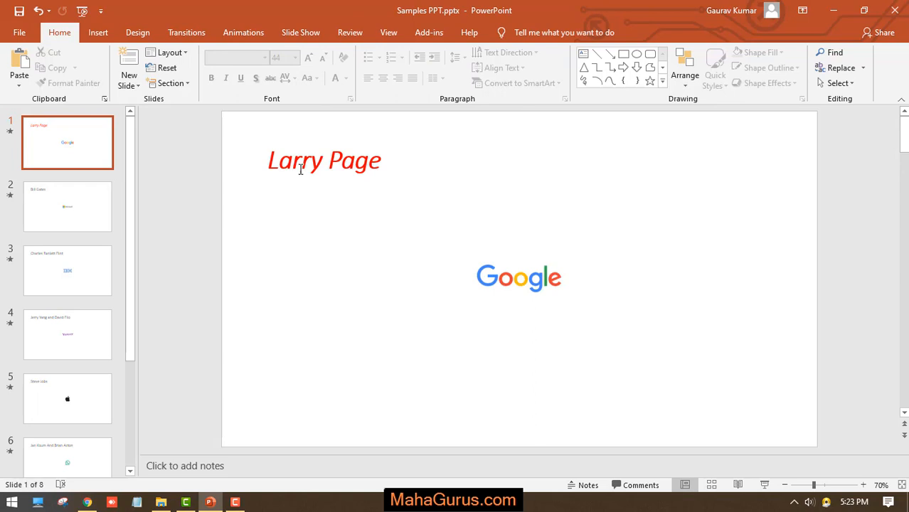
pyautogui.click(67, 207)
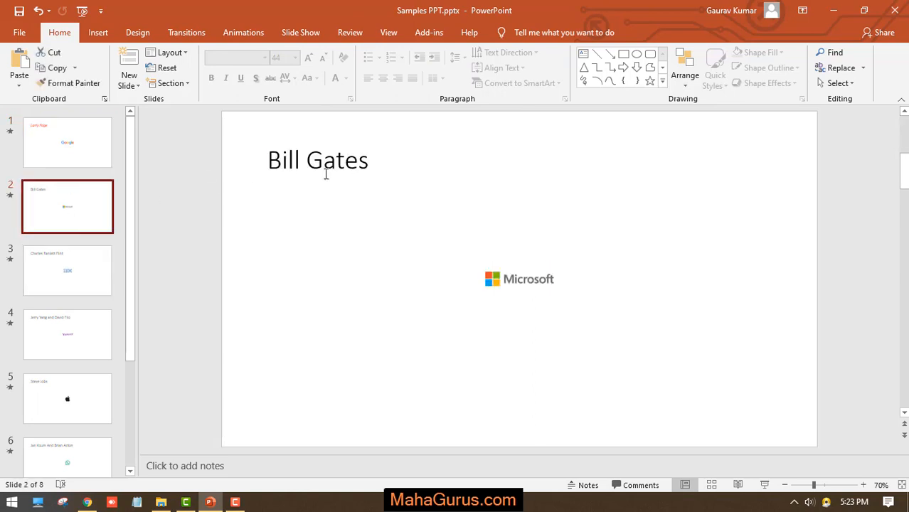
pyautogui.click(67, 142)
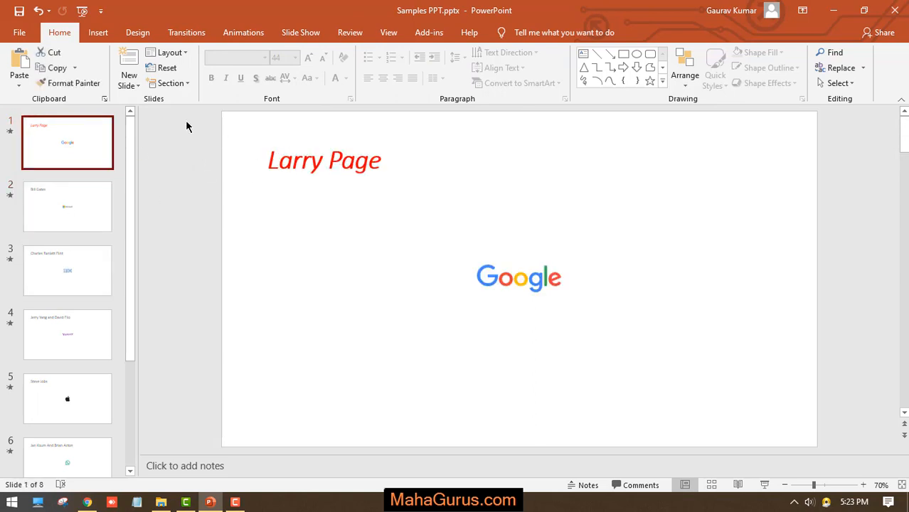
pyautogui.scroll(-3)
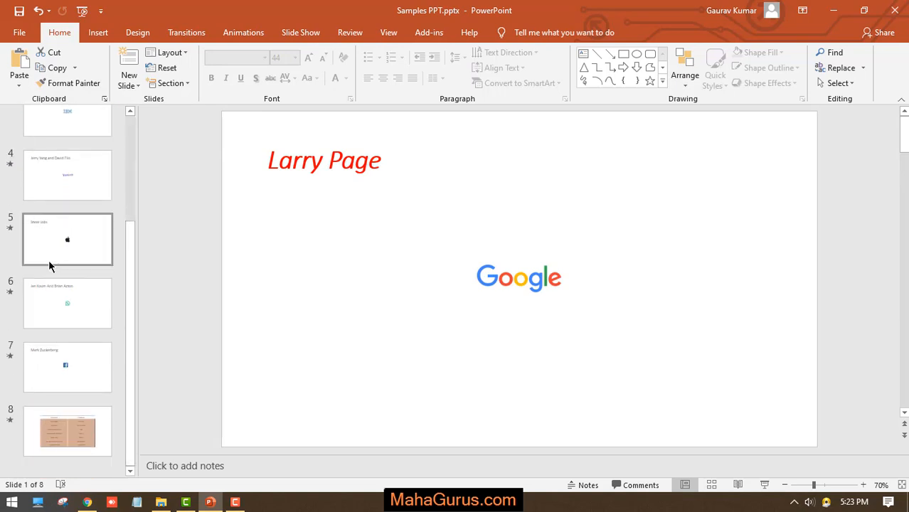
pyautogui.scroll(3)
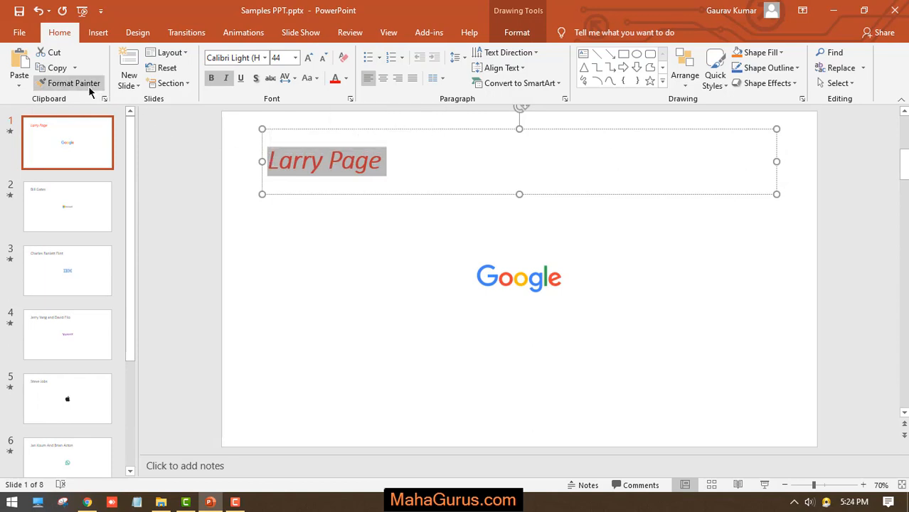
pyautogui.moveTo(74, 83)
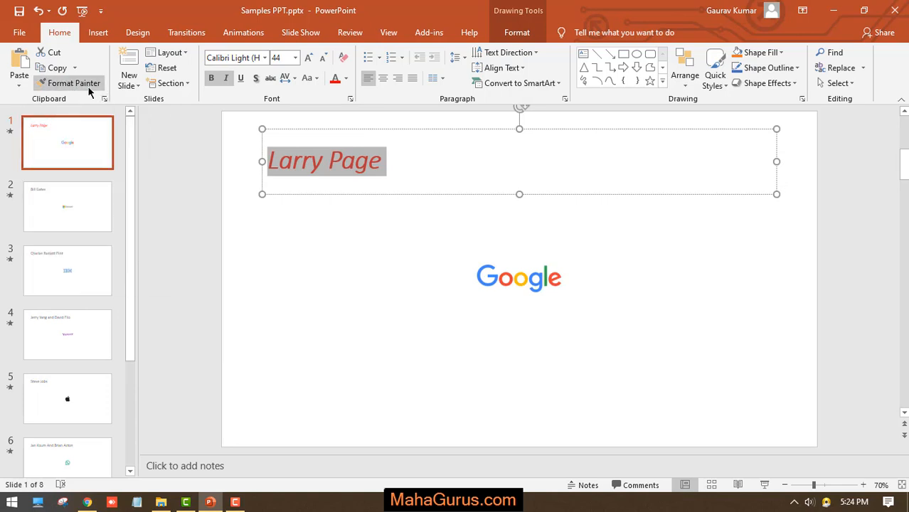
pyautogui.moveTo(92, 177)
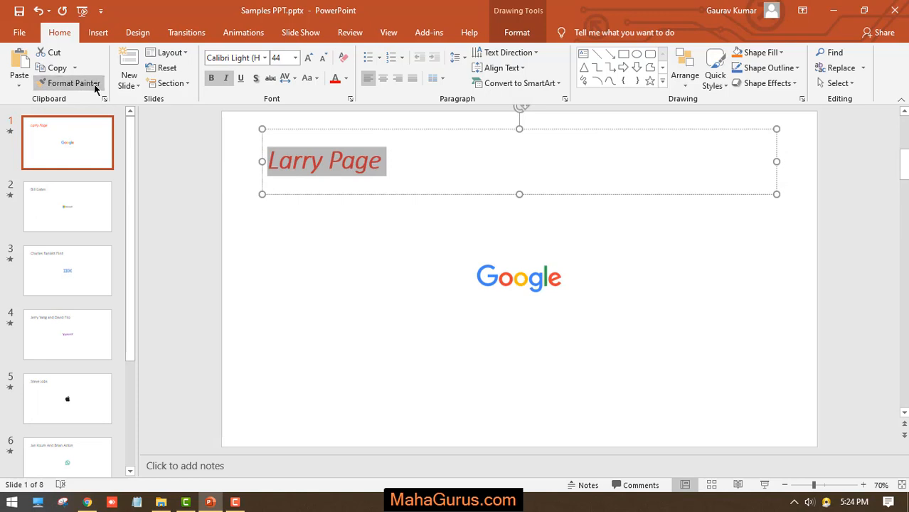
# - Paint the Larry Page red italic formatting onto the 'Bill Gates' title on slide 2
pyautogui.click(67, 207)
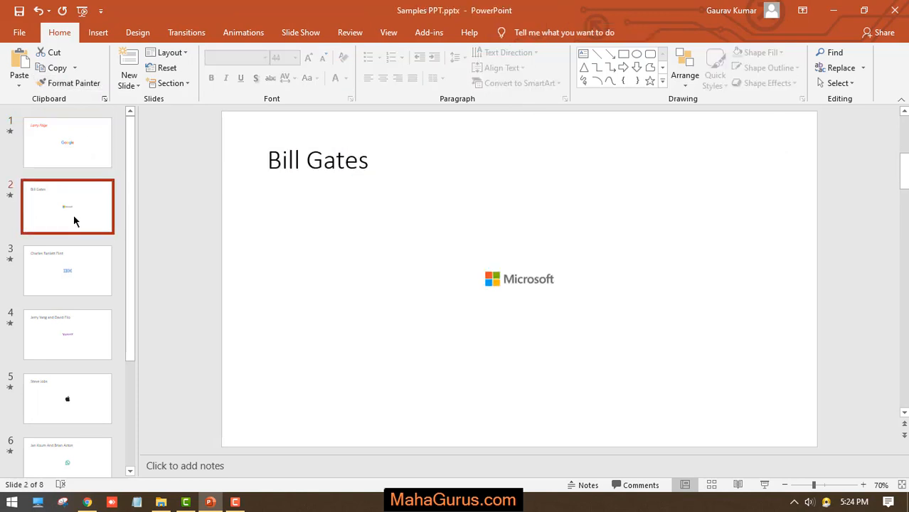
pyautogui.doubleClick(335, 160)
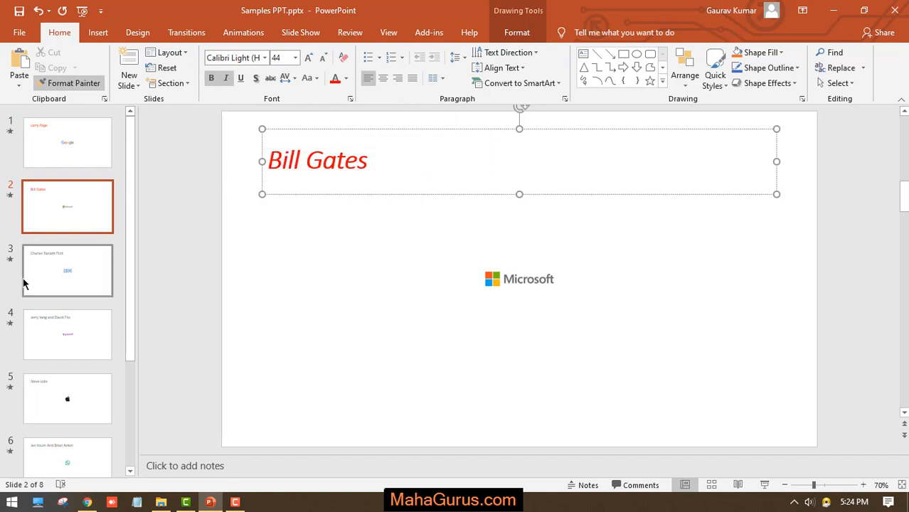
pyautogui.click(67, 270)
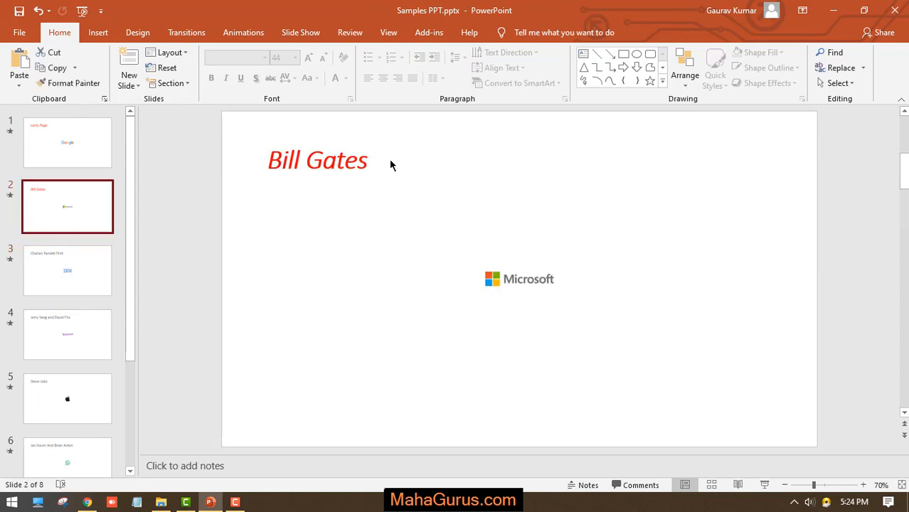
# - Copy the Bill Gates title format onto the slide 3 and 'Jerry Yang and David Filo' titles
pyautogui.doubleClick(335, 160)
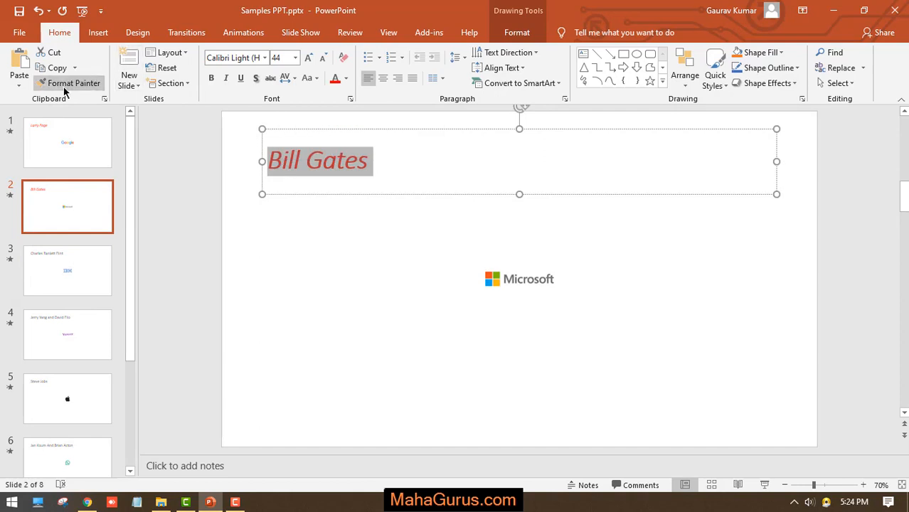
pyautogui.click(67, 271)
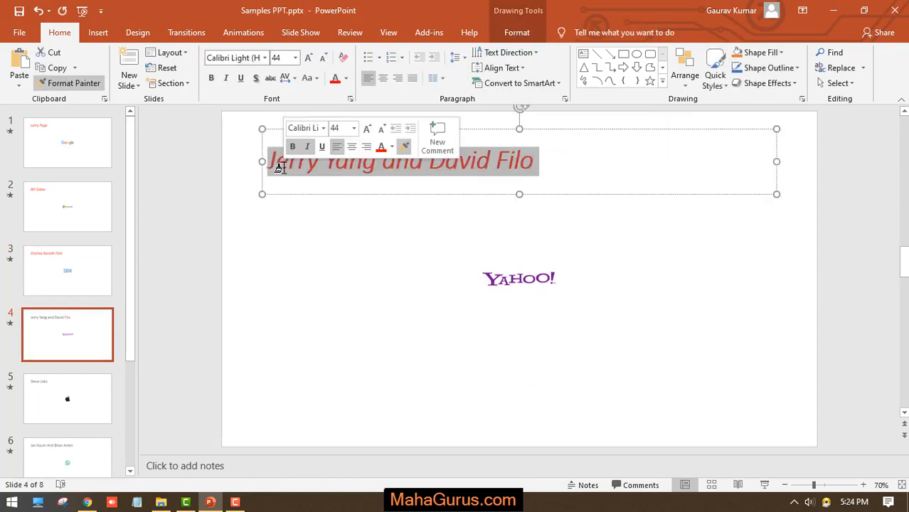
pyautogui.click(426, 290)
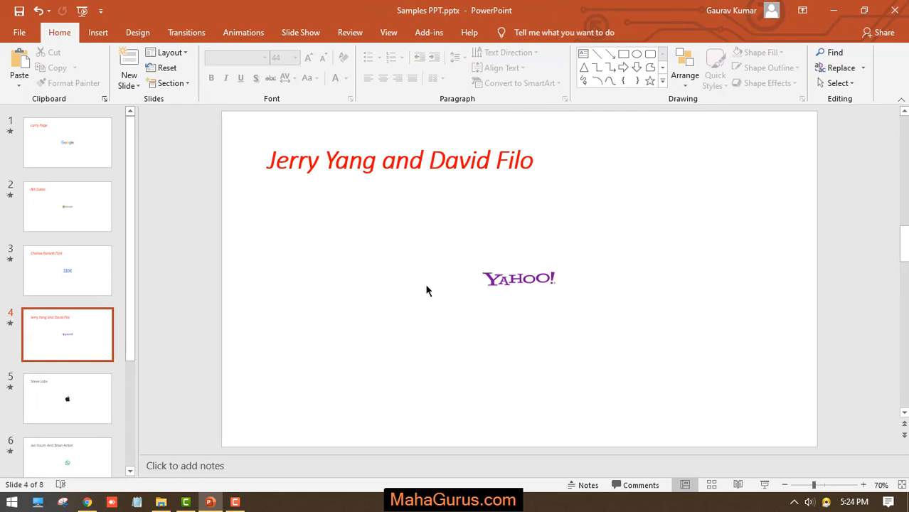